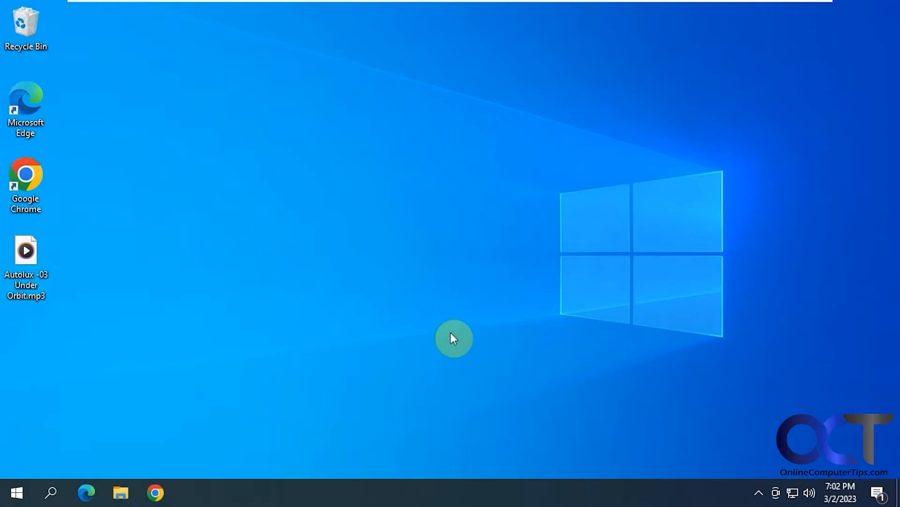
Search 'window' and launch Windows Media Player, showing its empty music library.
click(51, 492)
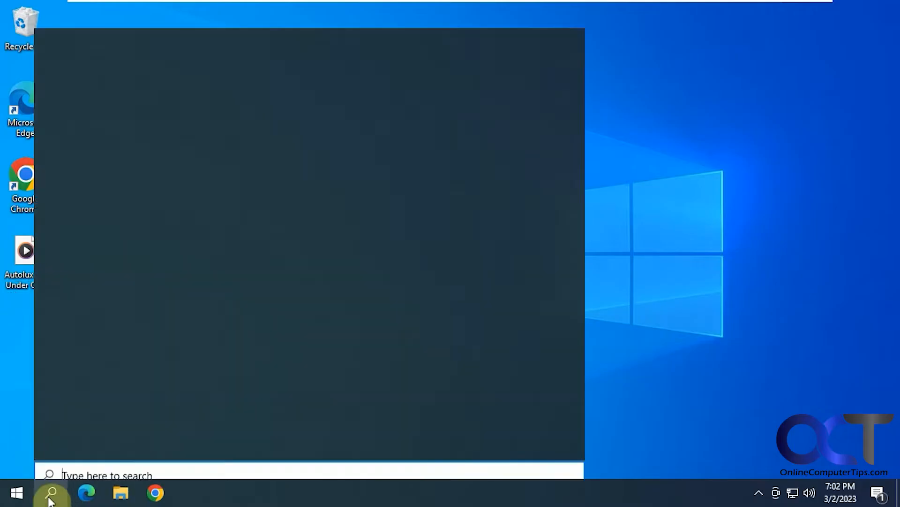
text(window)
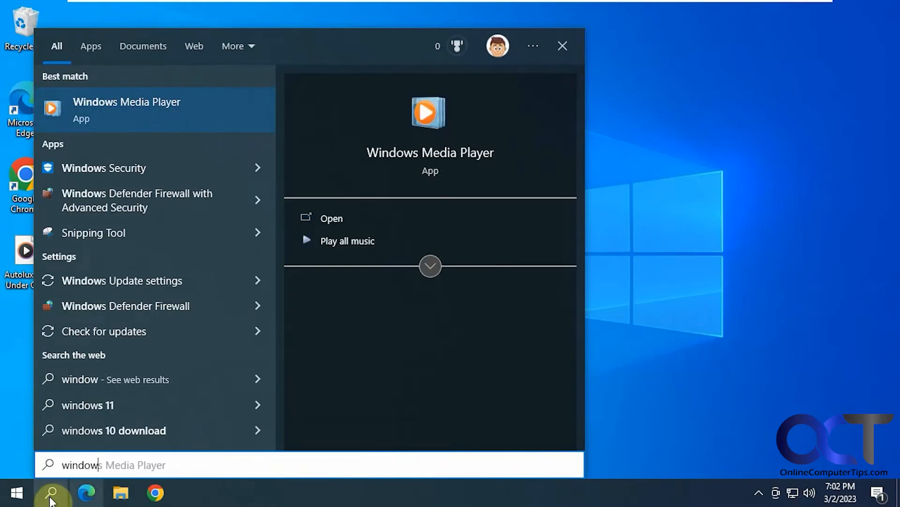
click(330, 218)
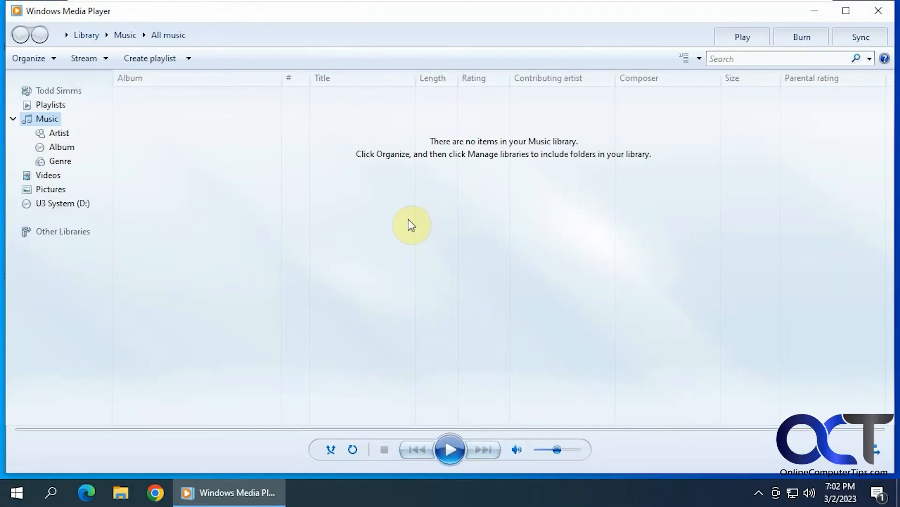
mouse_move(317, 141)
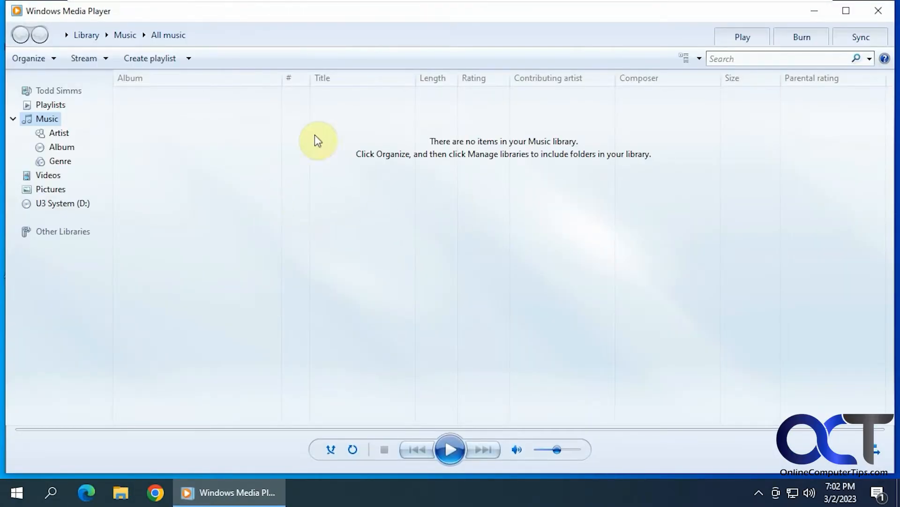
mouse_move(880, 11)
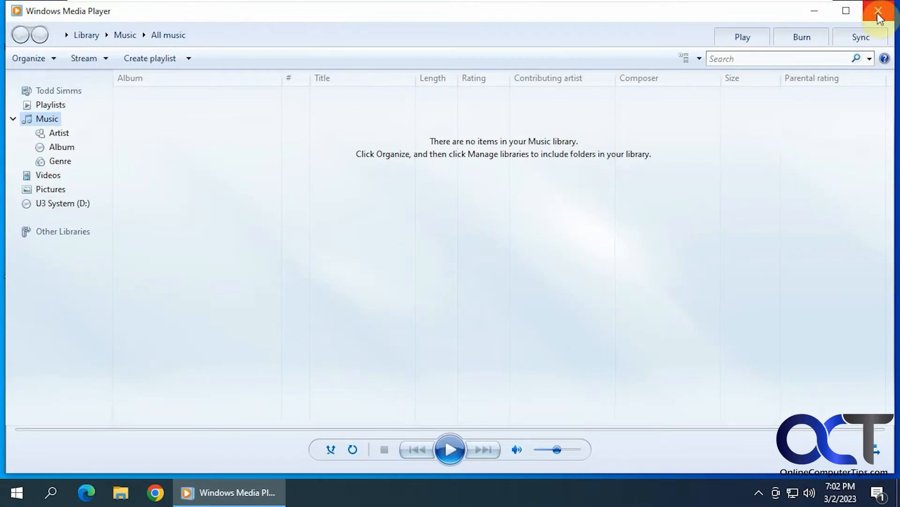
Close Windows Media Player and go to System in Settings.
click(878, 10)
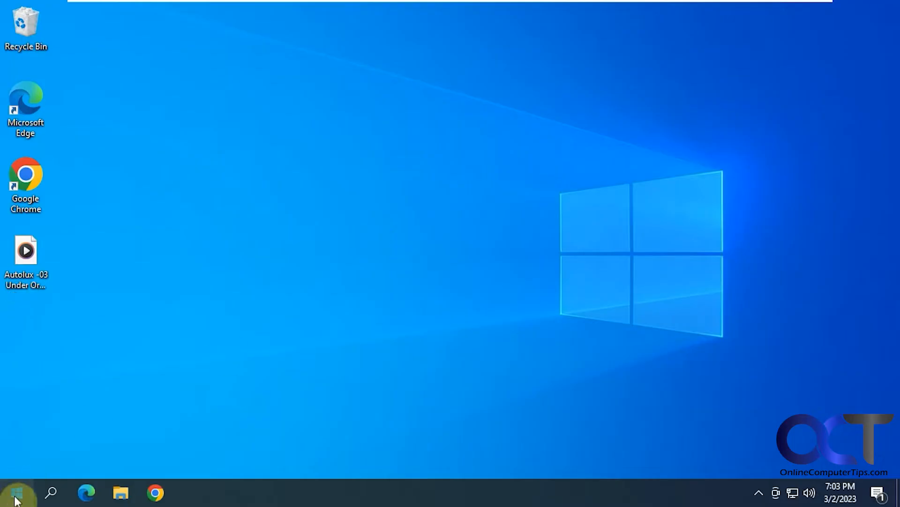
click(16, 492)
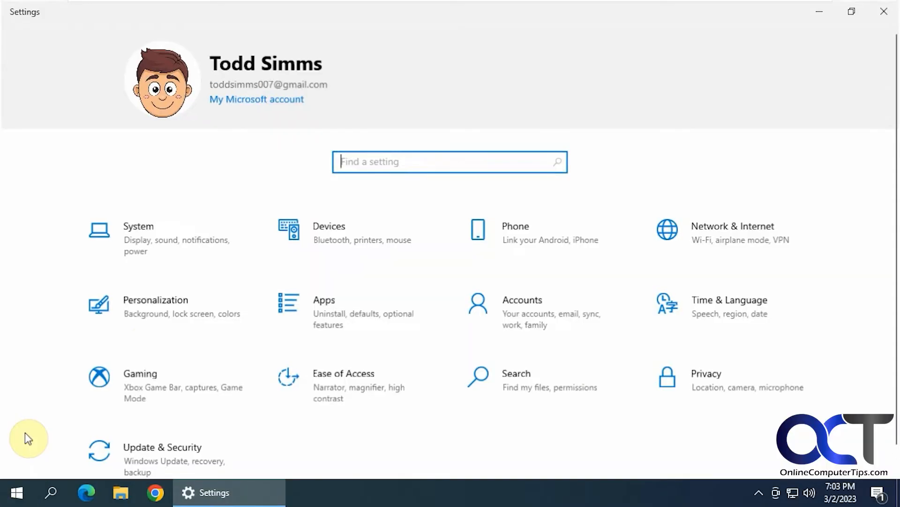
click(138, 235)
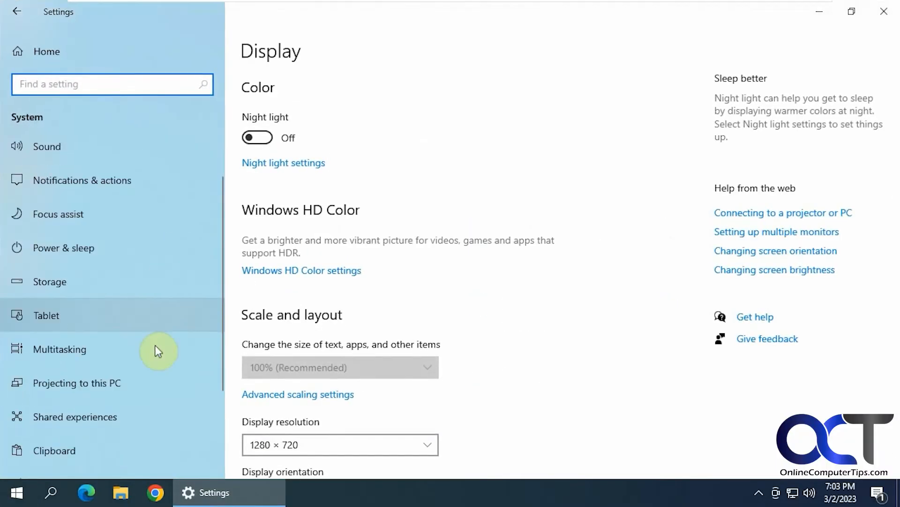
Check Windows 10 Pro 22H2, build 19045.2604 on About, then close Settings.
click(47, 402)
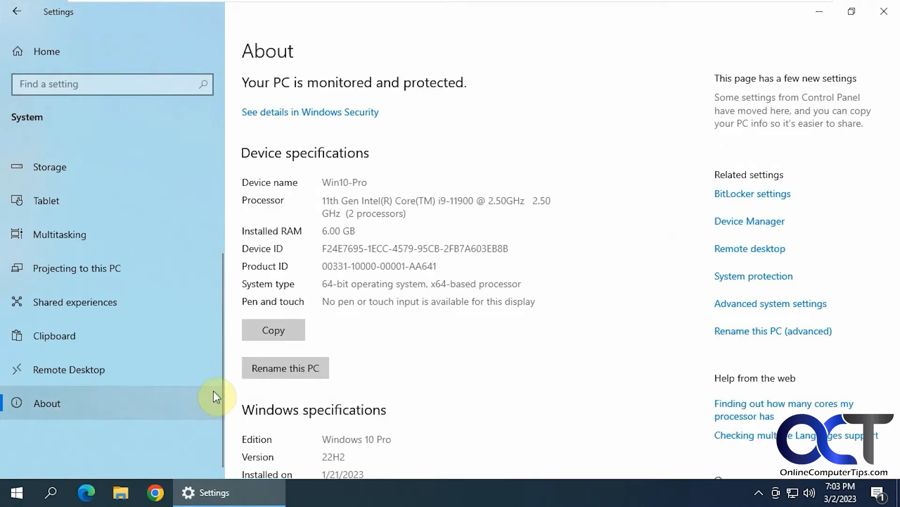
scroll(down, 3)
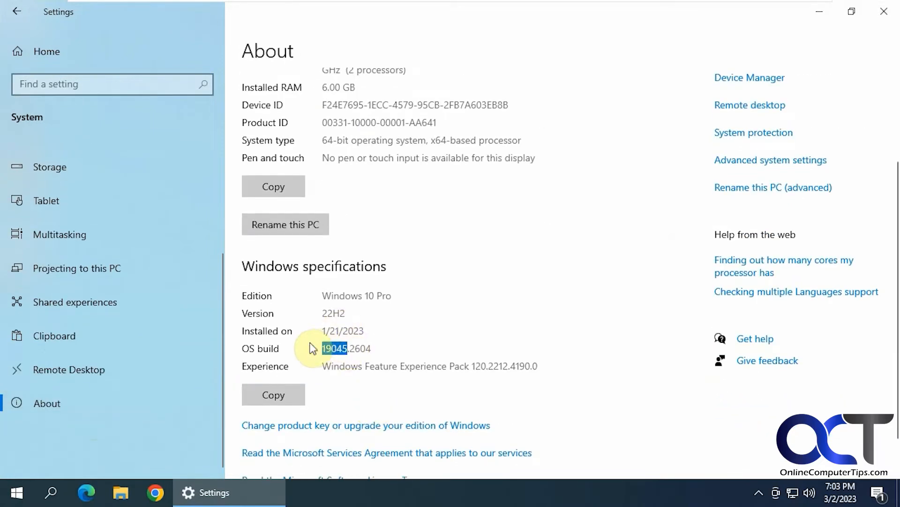
mouse_move(826, 11)
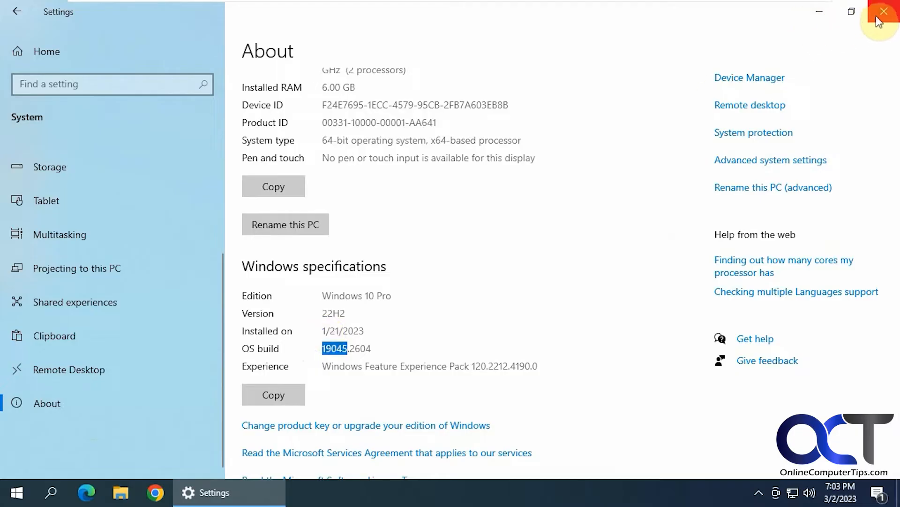
click(883, 10)
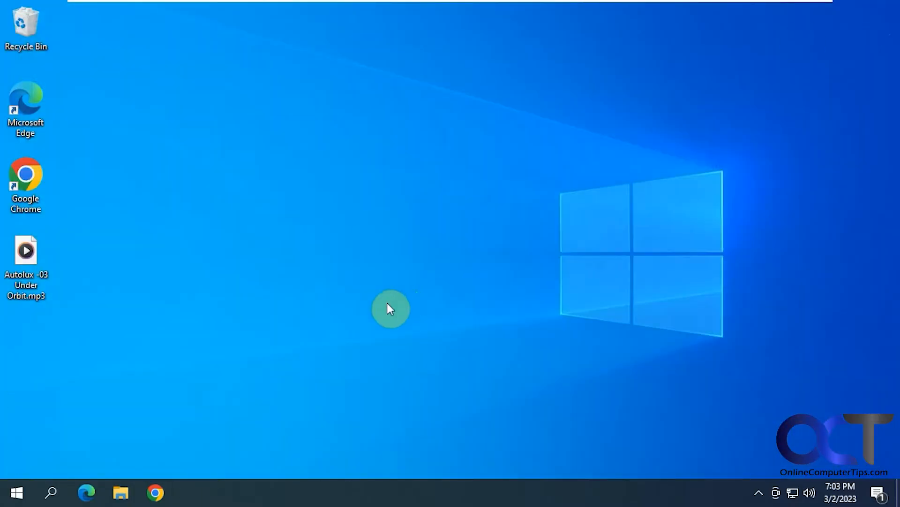
Search 'media' and open Media Player's empty music library.
click(51, 492)
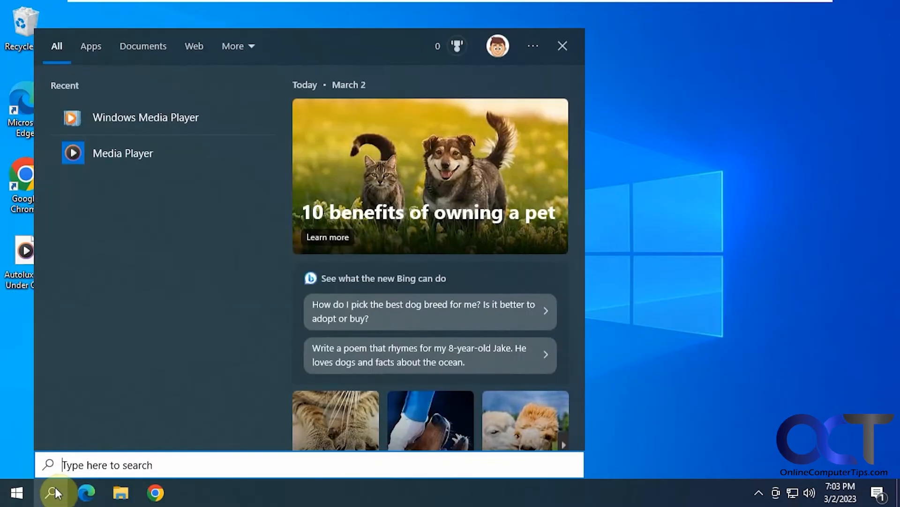
text(media)
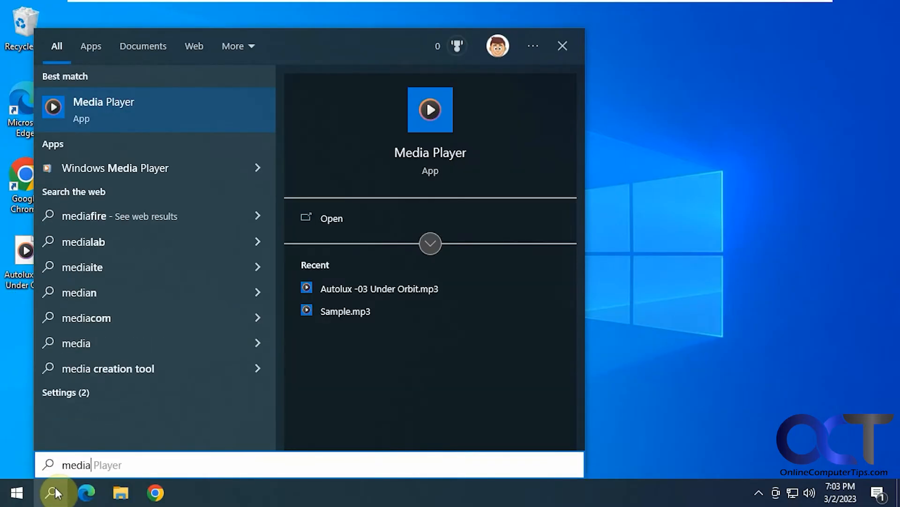
mouse_move(121, 139)
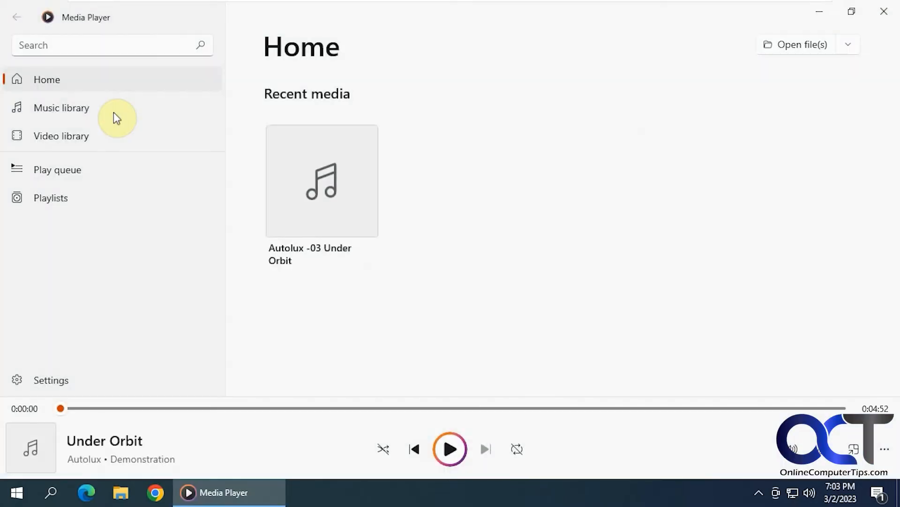
mouse_move(84, 136)
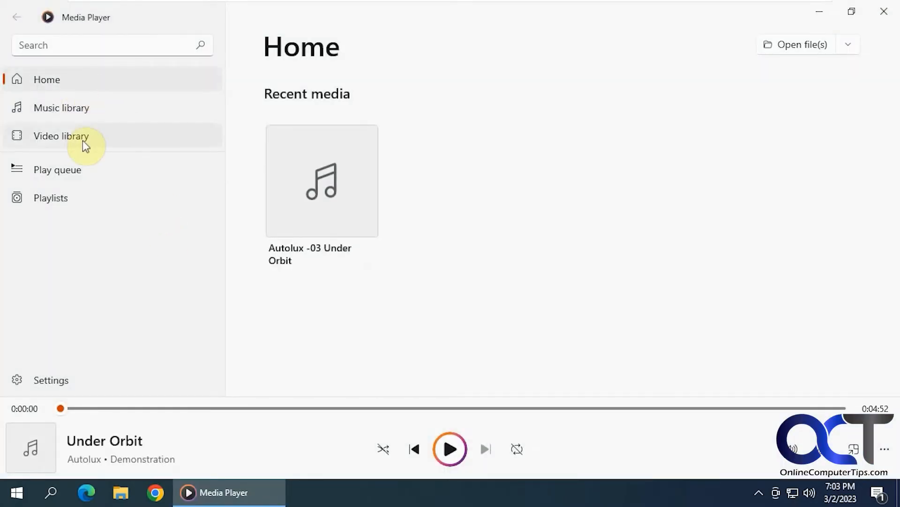
click(61, 108)
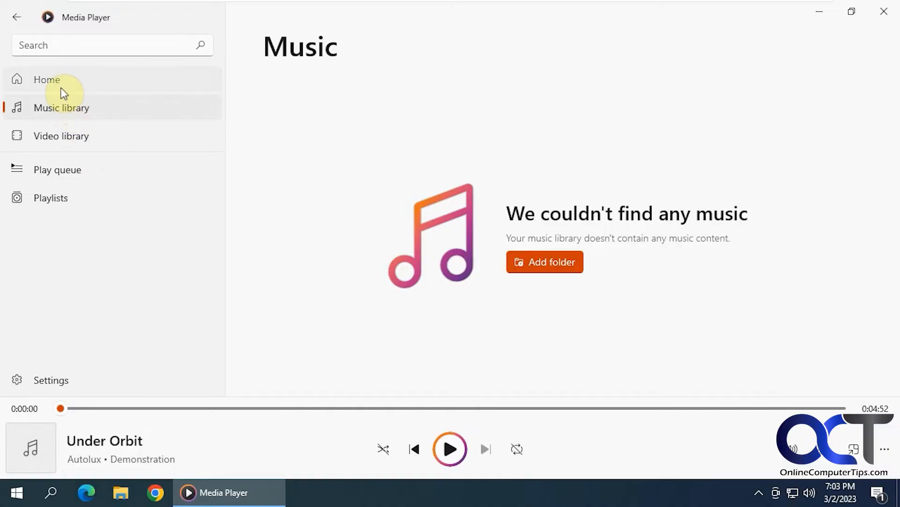
Return Home, view the Media Player settings page, then close the app.
click(47, 79)
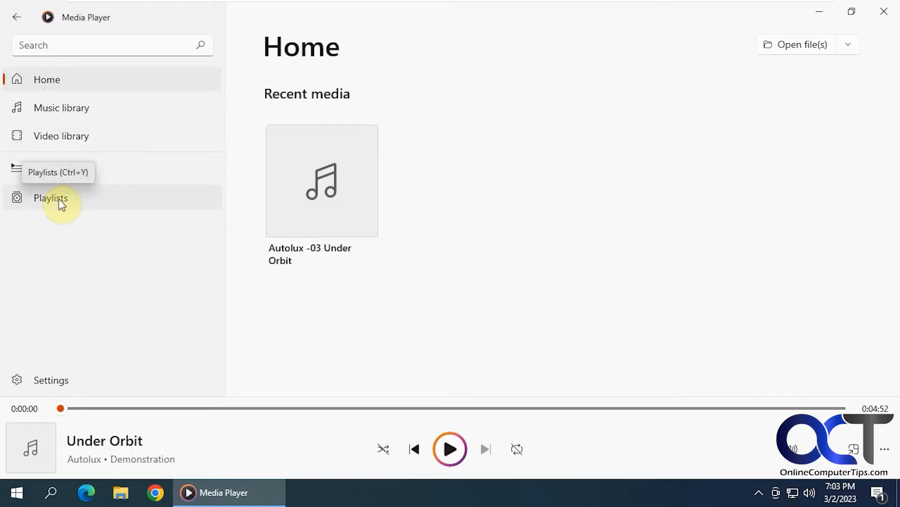
click(51, 379)
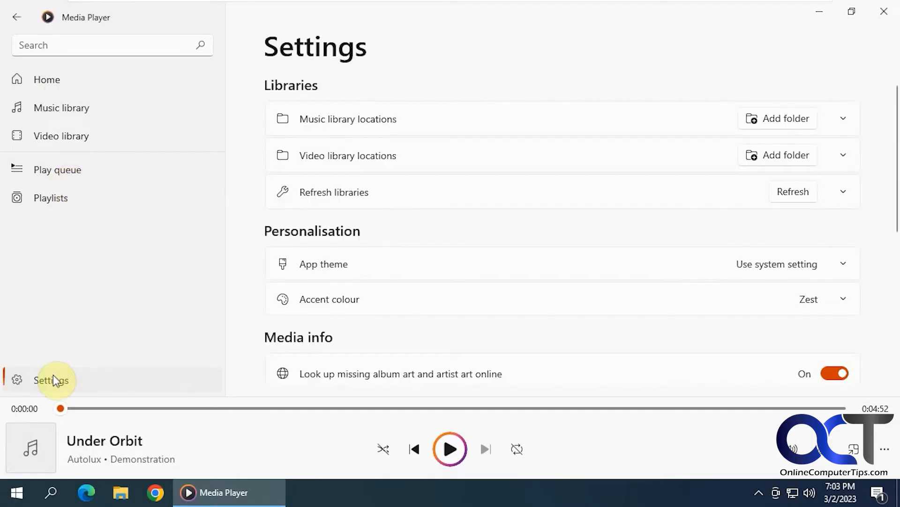
mouse_move(883, 11)
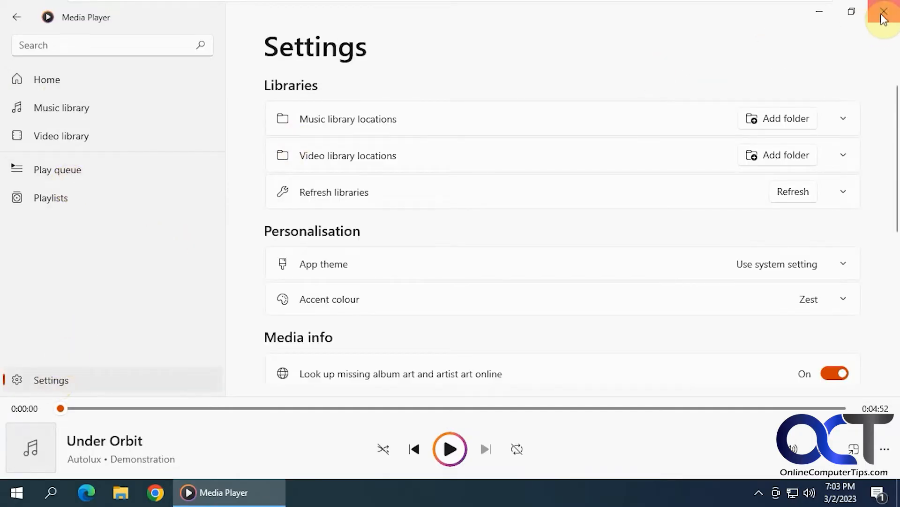
click(885, 11)
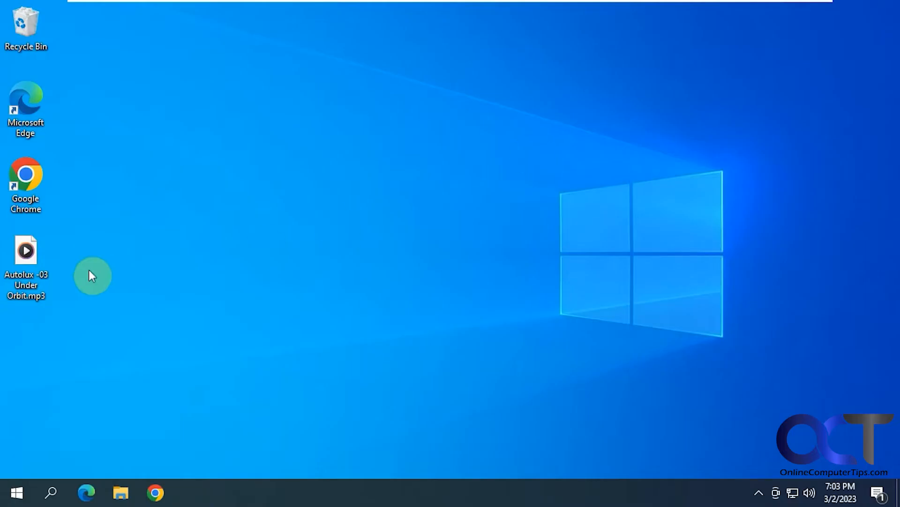
mouse_move(84, 288)
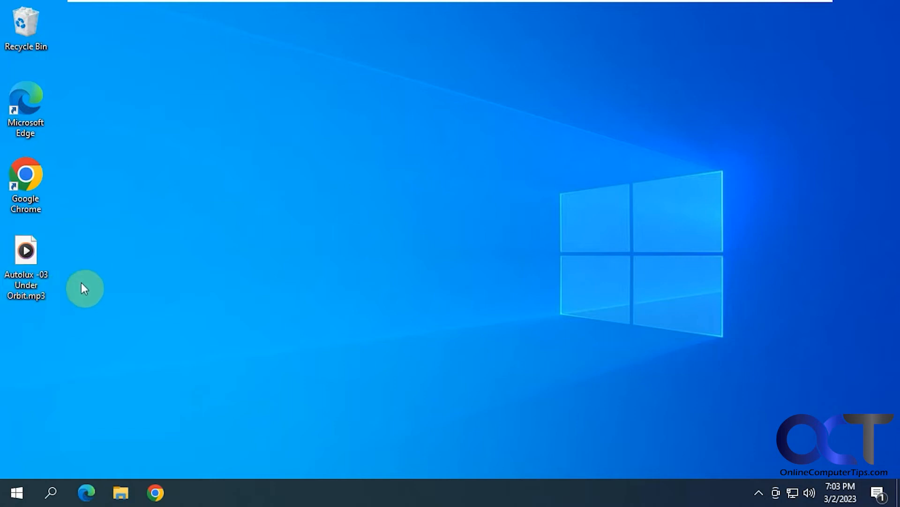
double_click(25, 249)
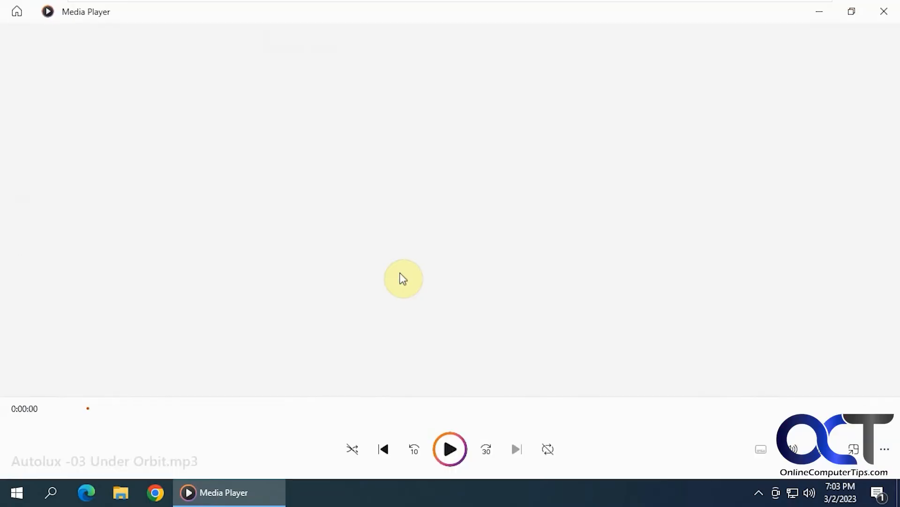
click(450, 449)
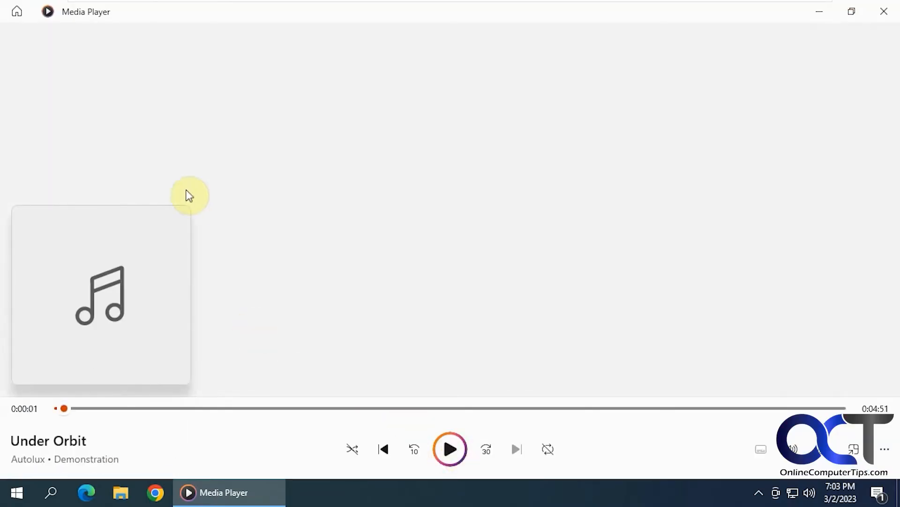
mouse_move(885, 11)
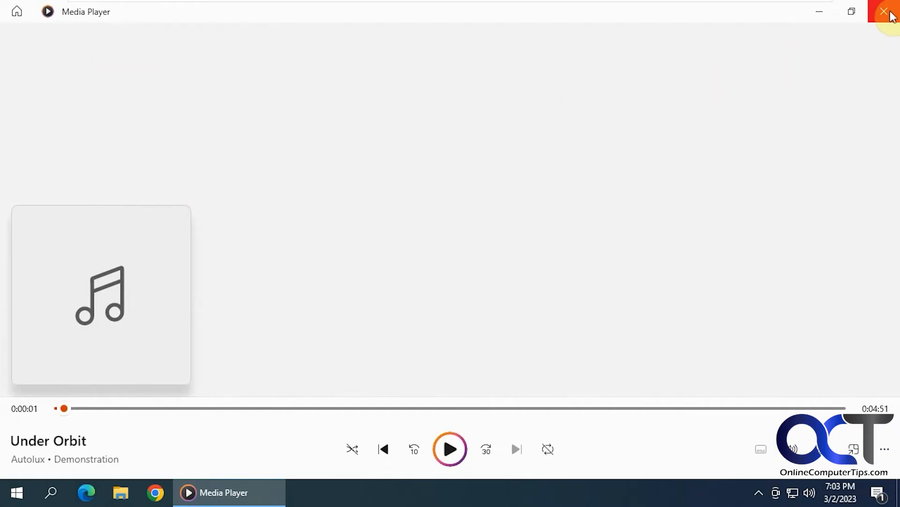
click(890, 11)
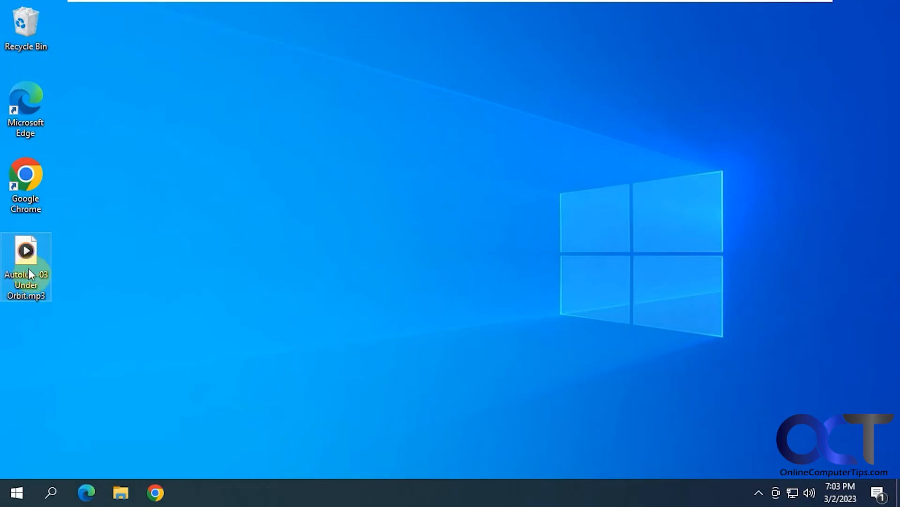
Show the 'How do you want to open this file?' chooser for Under Orbit MP3, then dismiss it.
right_click(26, 264)
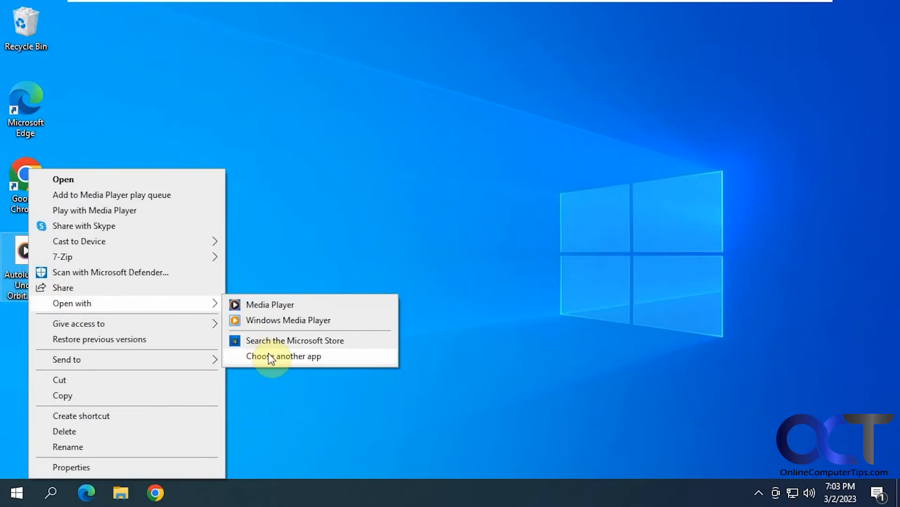
click(284, 355)
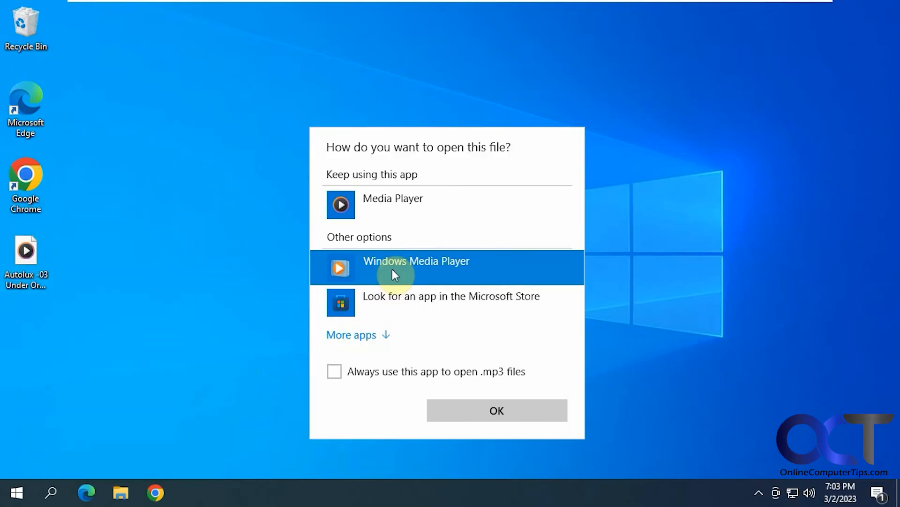
mouse_move(343, 373)
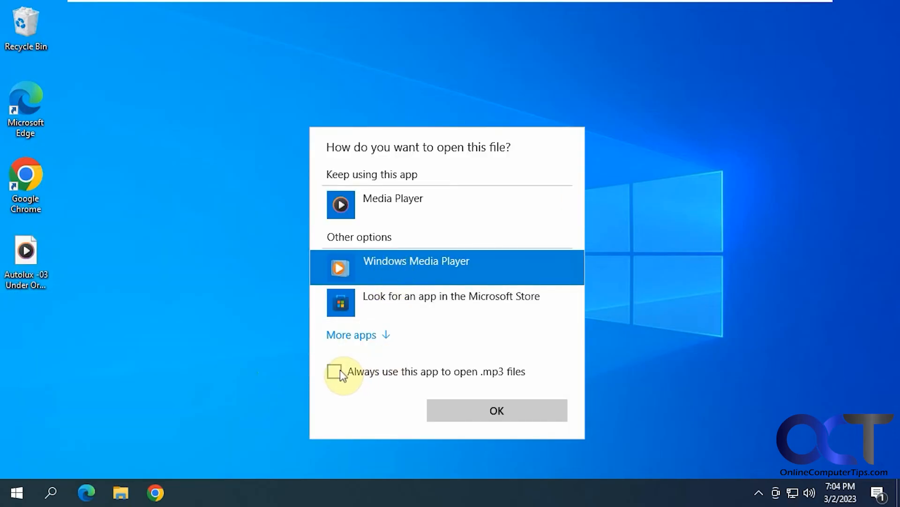
mouse_move(441, 213)
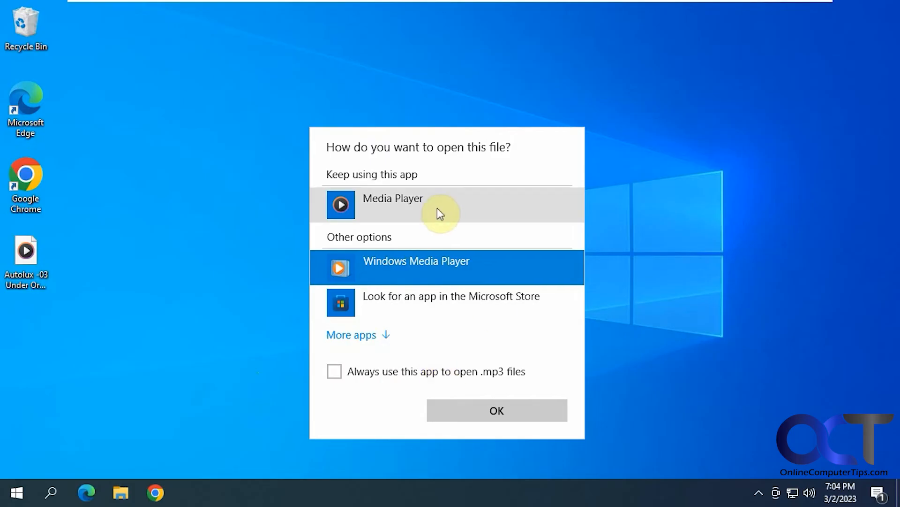
mouse_move(456, 281)
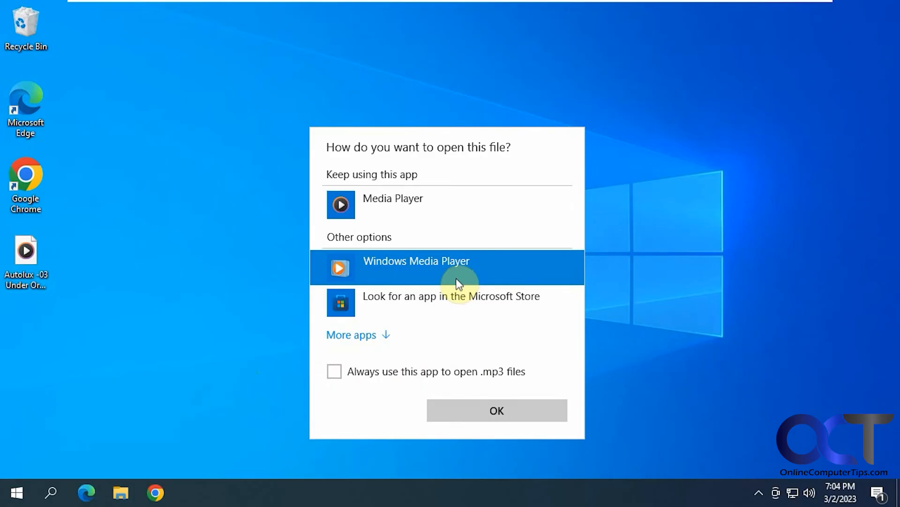
mouse_move(644, 277)
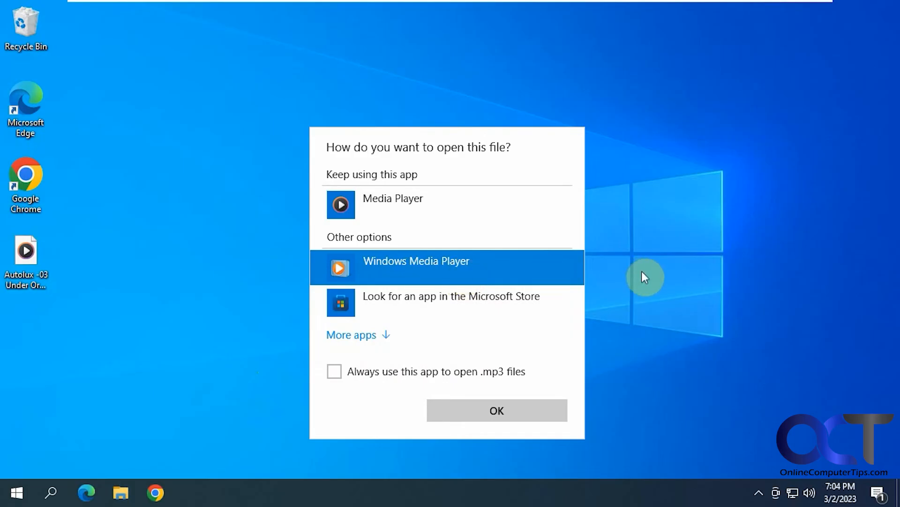
click(496, 410)
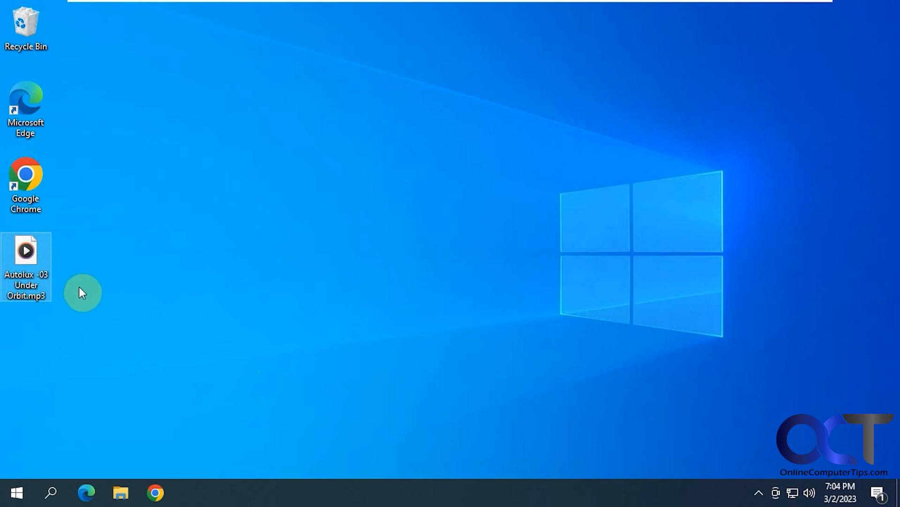
mouse_move(278, 277)
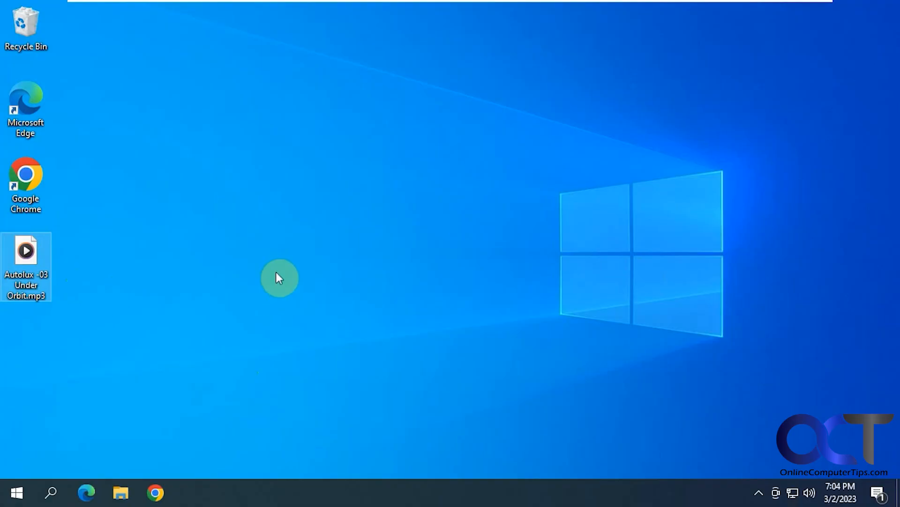